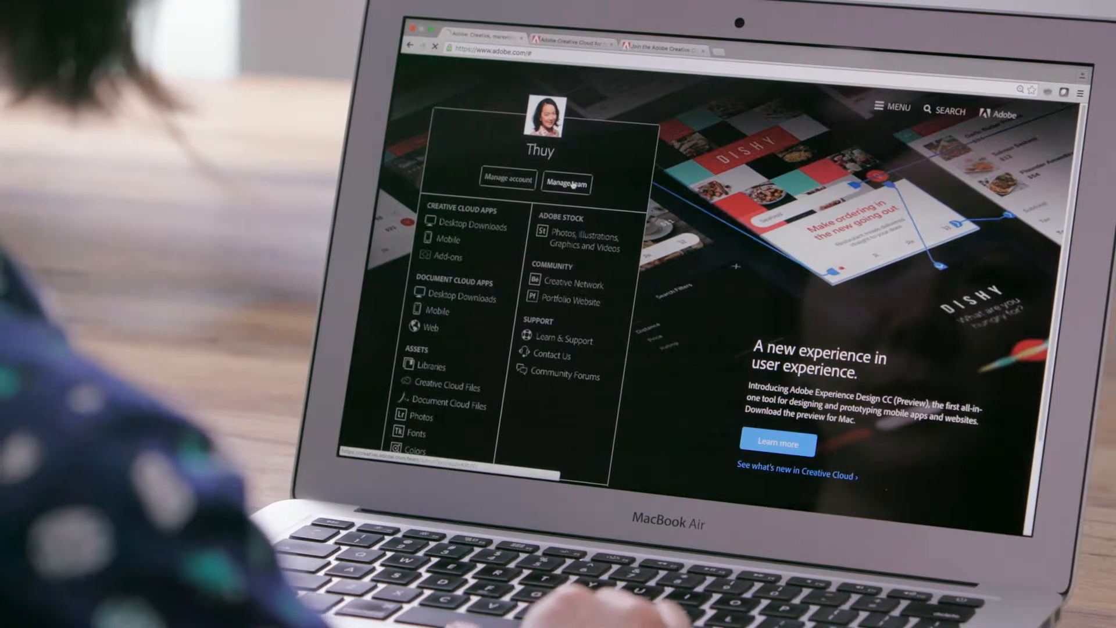
# Reach Manage team on Adobe.com and sign in with the personal Adobe ID account.
pyautogui.click(565, 182)
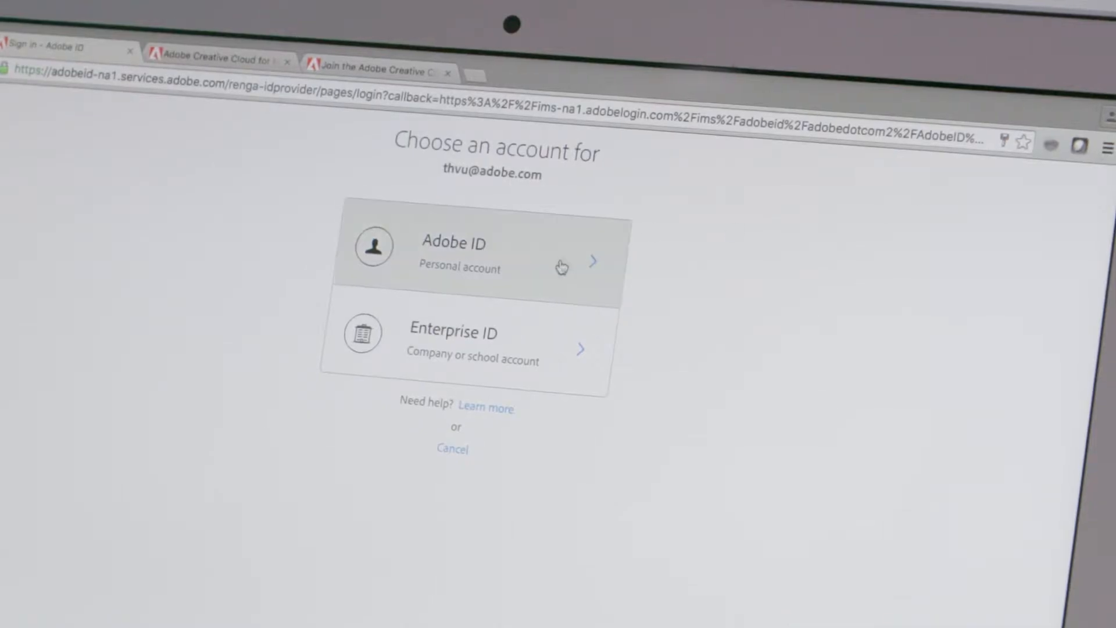
pyautogui.click(470, 252)
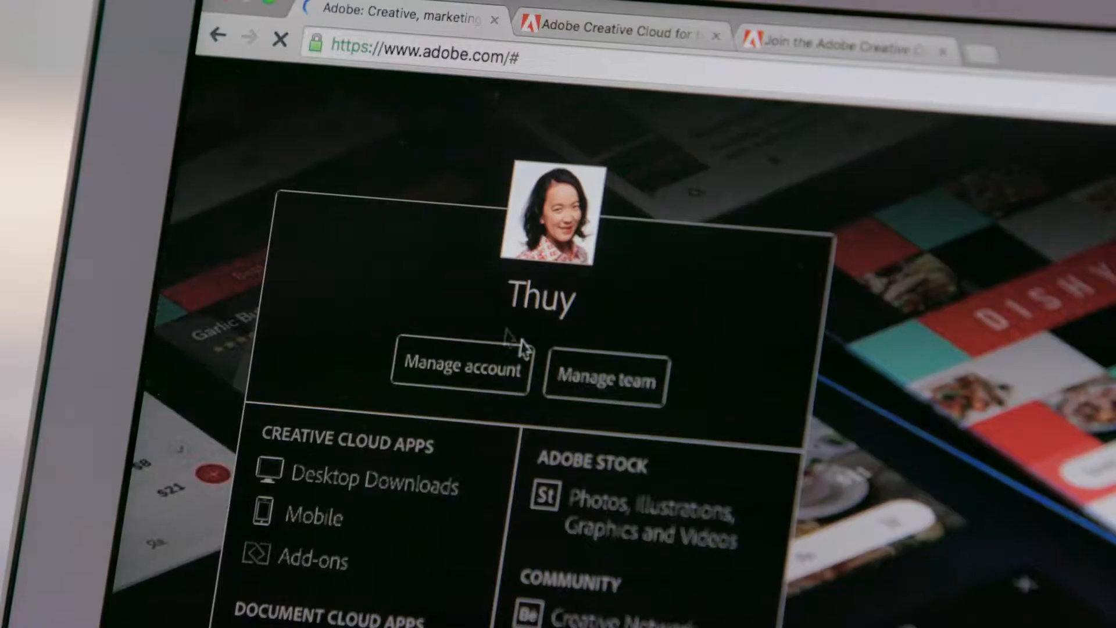
# Assign a license to a new team member with the invitation message 'Create now!'.
pyautogui.click(605, 379)
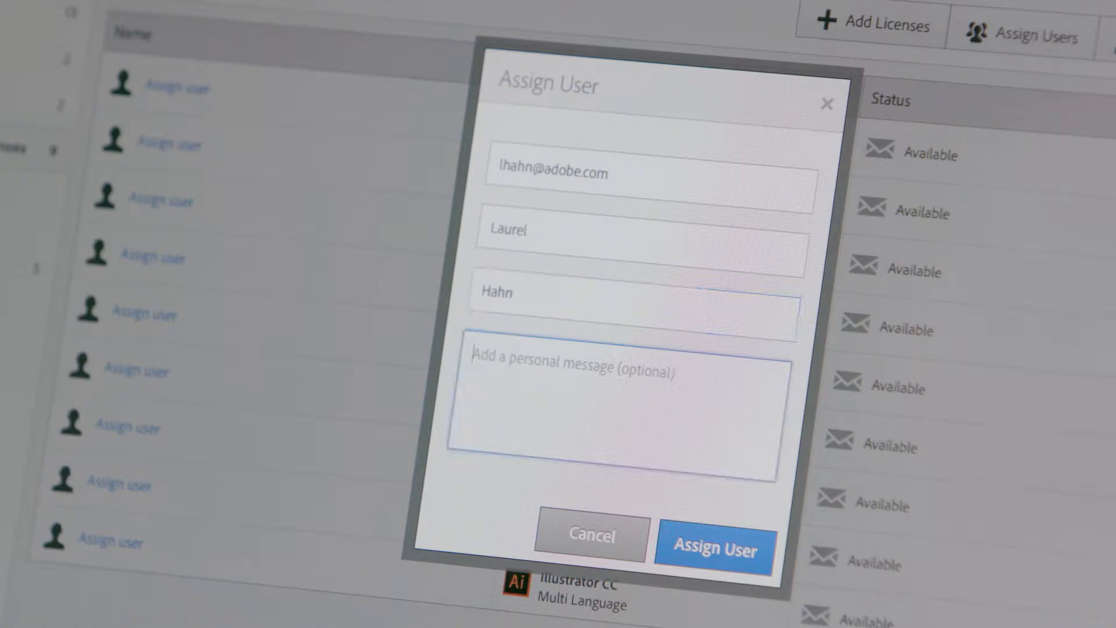
pyautogui.write('Create now!')
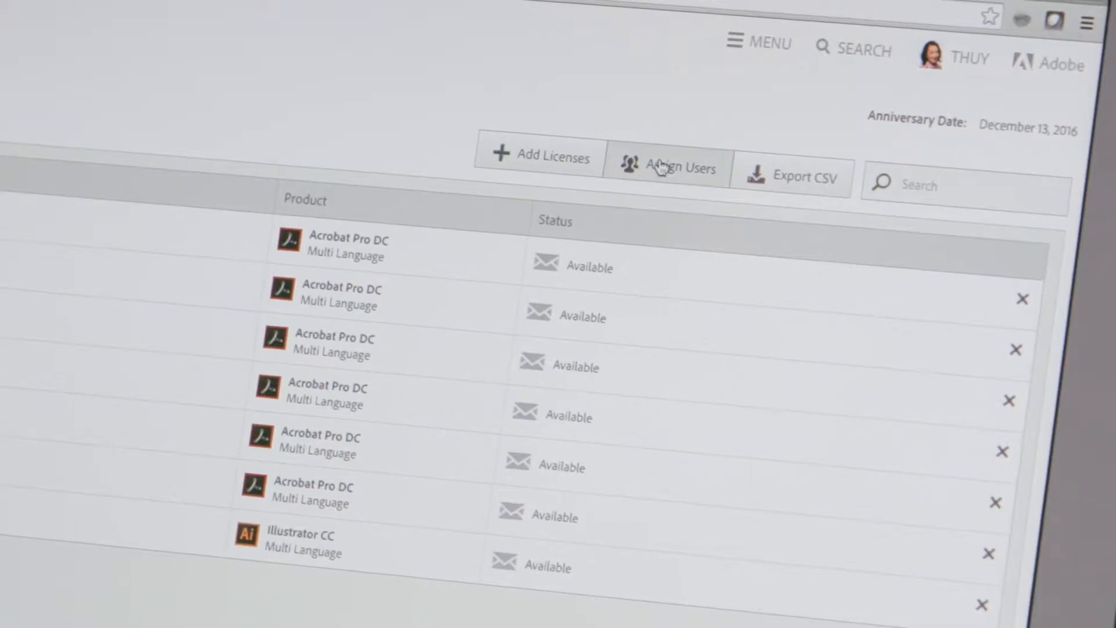
# Assign the two unassigned All Apps licenses to addresses uploaded from a file.
pyautogui.click(667, 167)
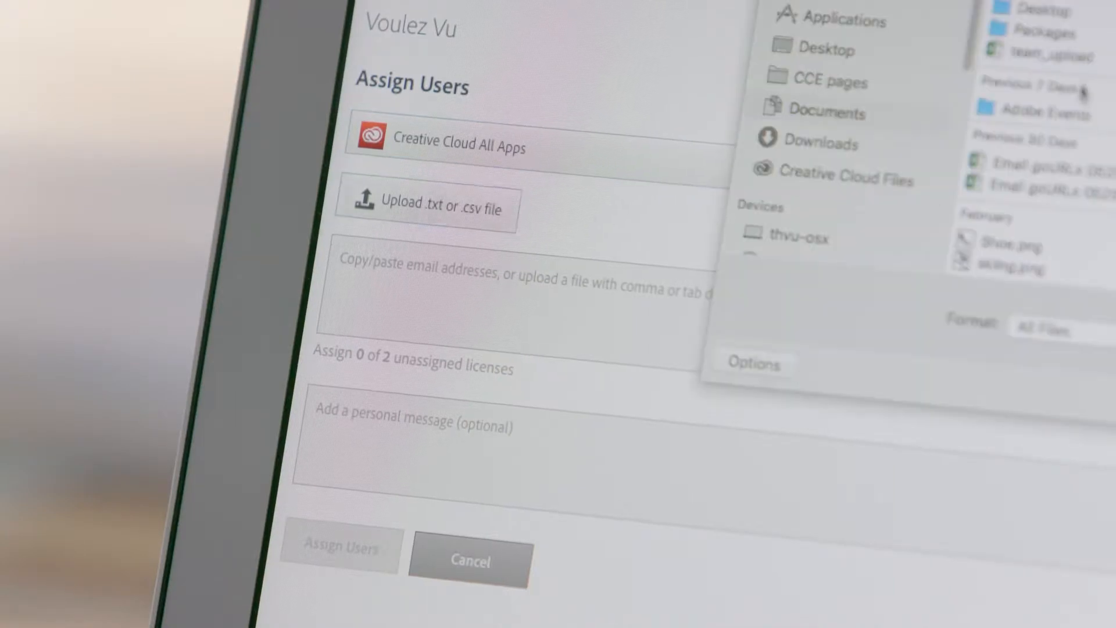
pyautogui.click(1053, 57)
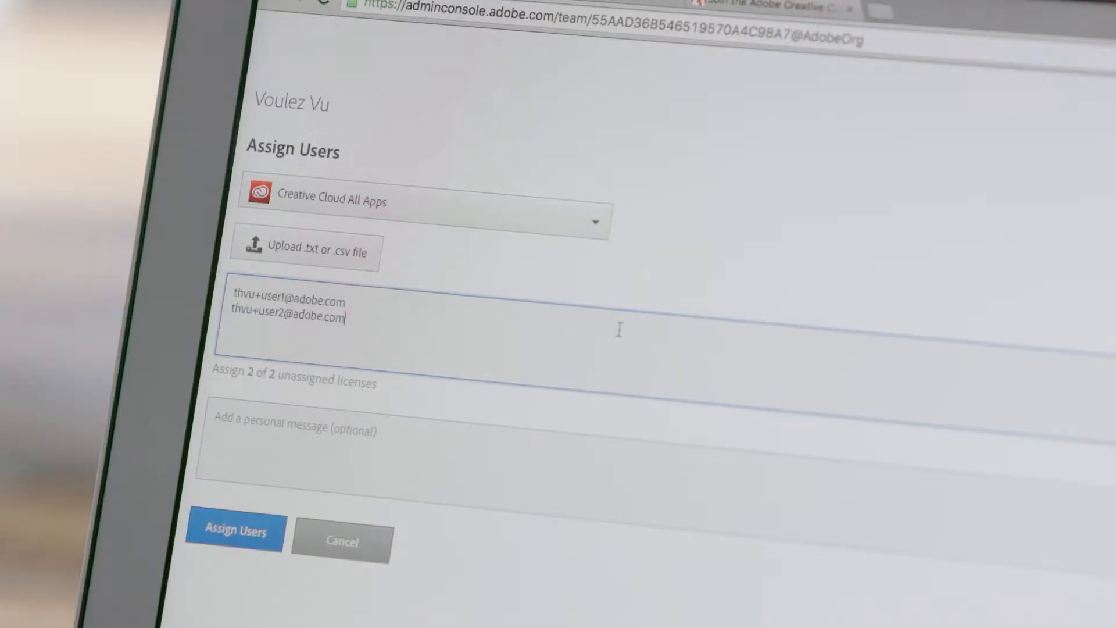
pyautogui.moveTo(242, 573)
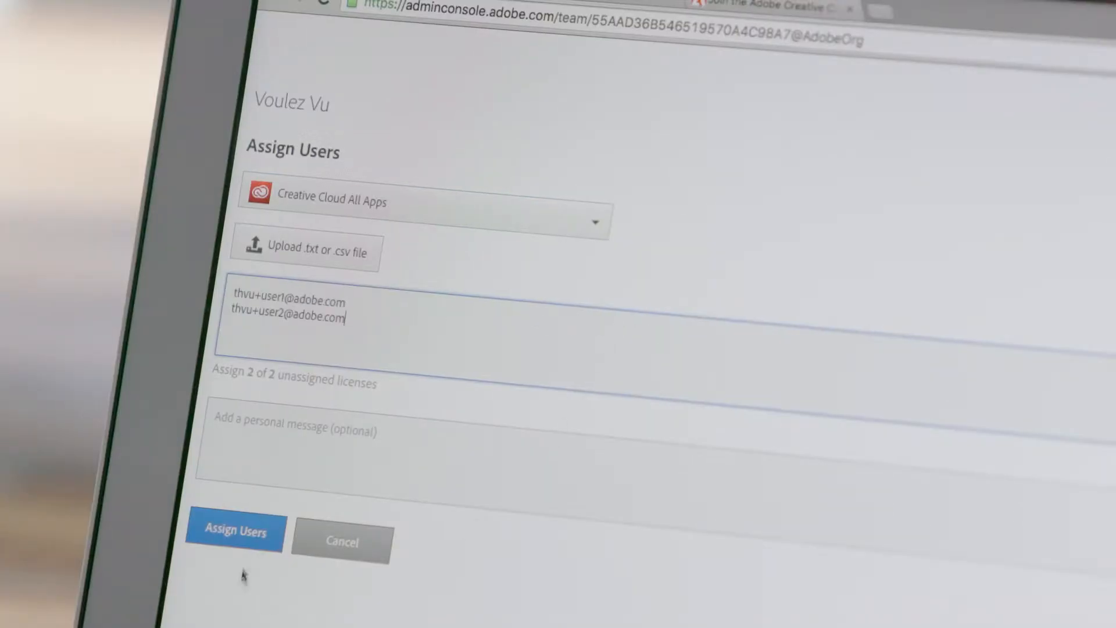
pyautogui.click(235, 532)
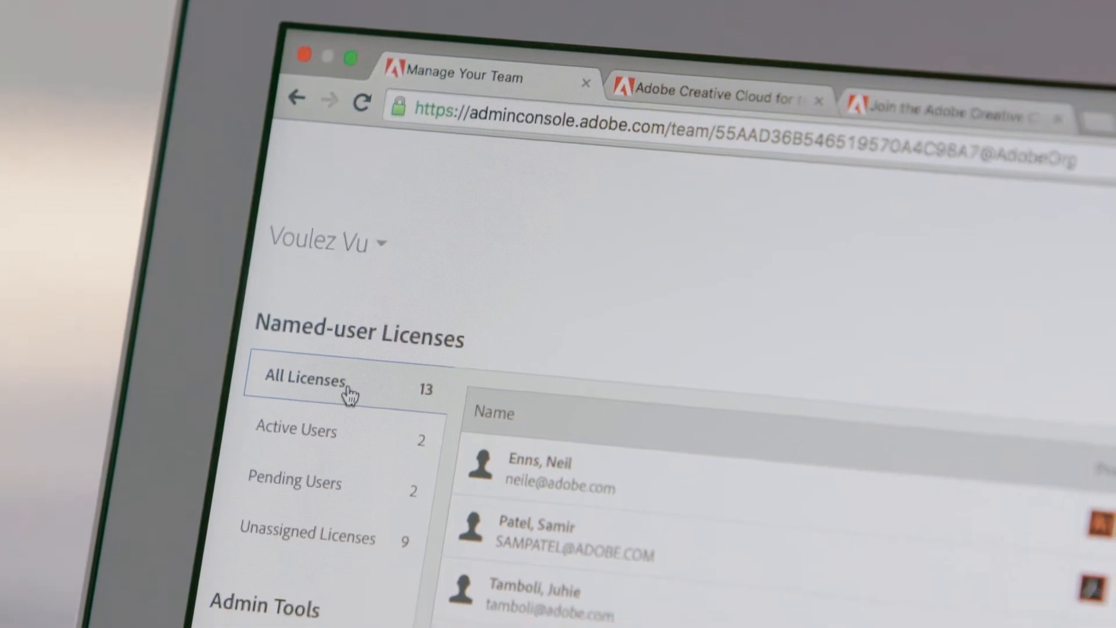
# Check the active and pending users, then resend the Creative Cloud All Apps invitation.
pyautogui.click(296, 431)
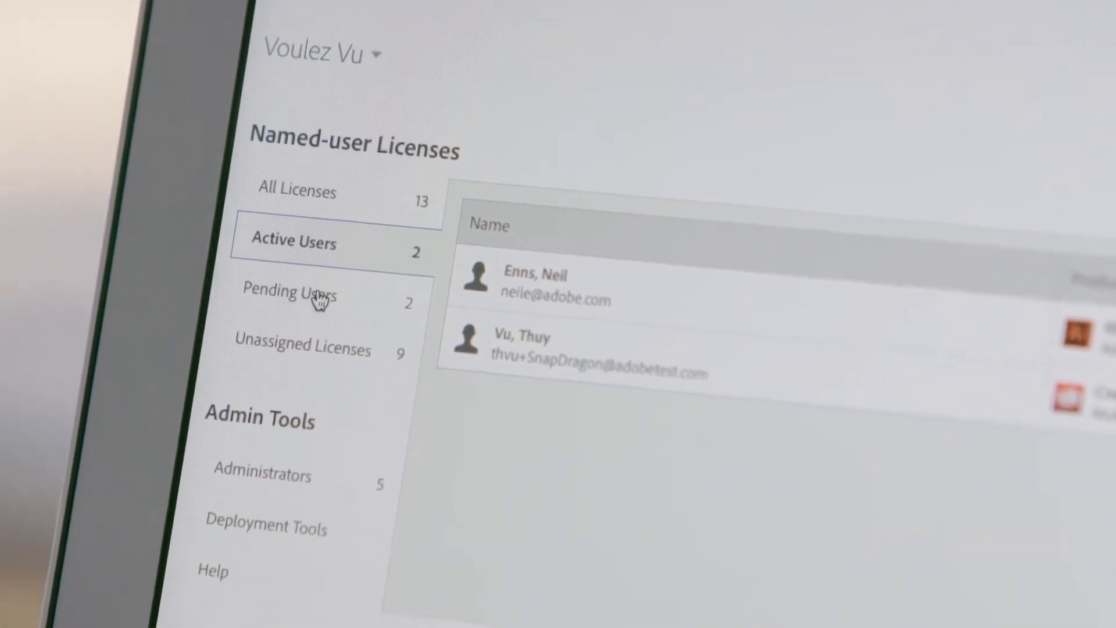
pyautogui.click(290, 295)
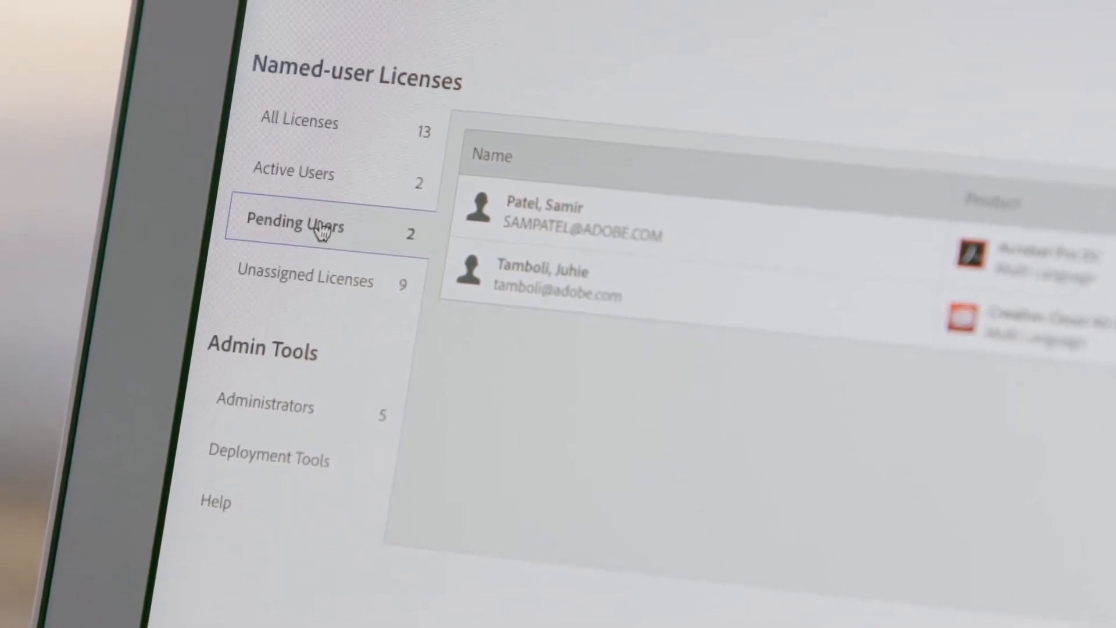
pyautogui.click(529, 346)
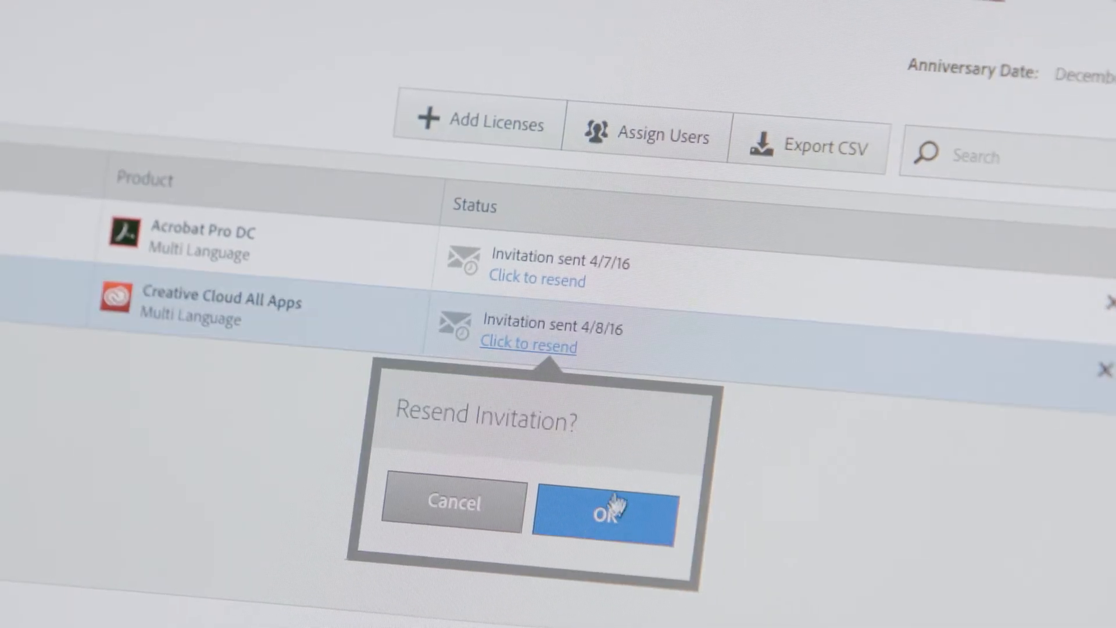
pyautogui.click(603, 508)
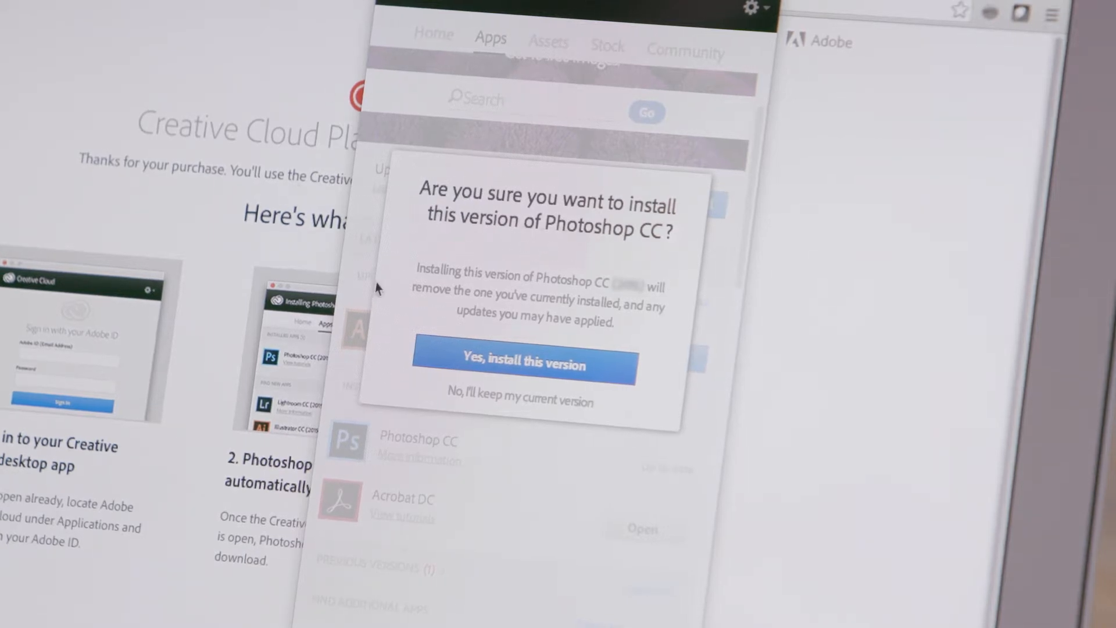
# Accept installing this Photoshop CC version and enter the Adobe ID credentials.
pyautogui.click(524, 364)
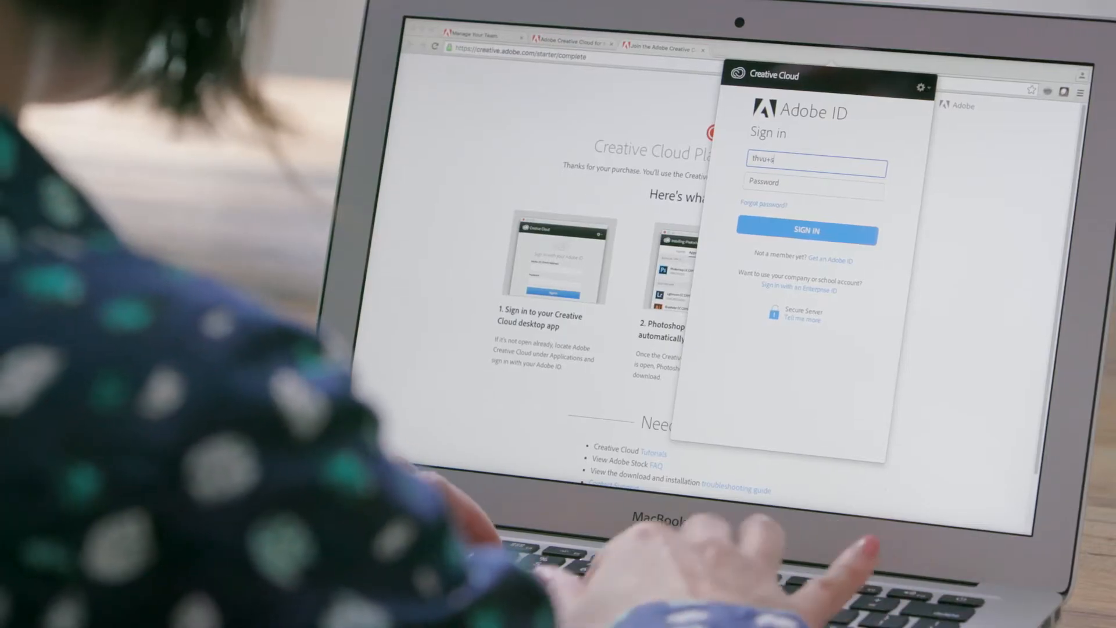
pyautogui.write('napdragon')
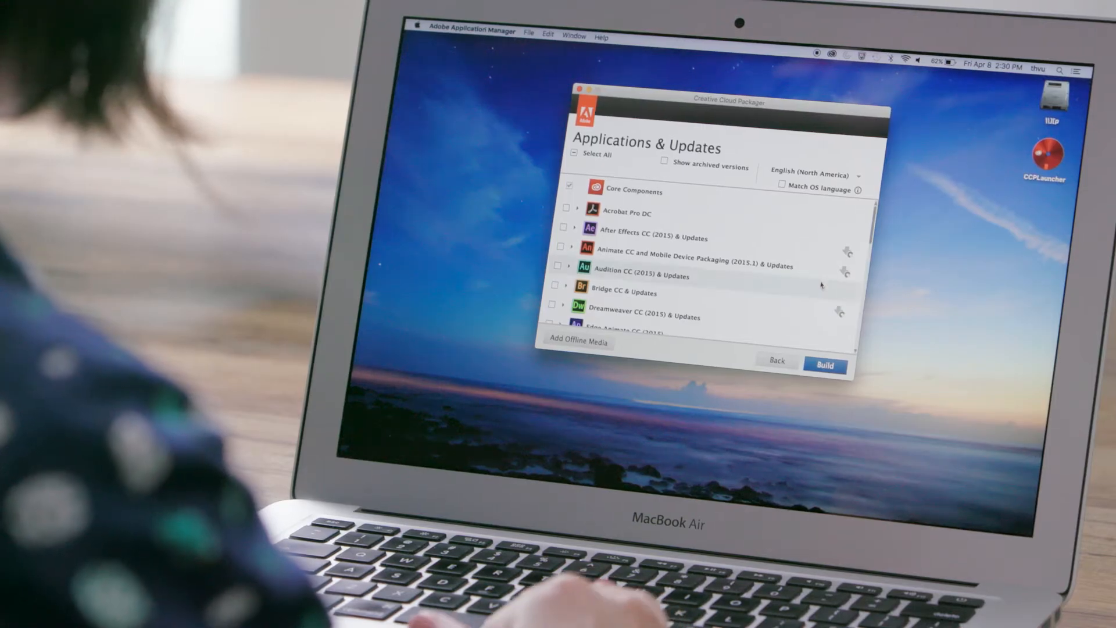
# Scroll the Creative Cloud Packager Applications & Updates list.
pyautogui.scroll(-3)
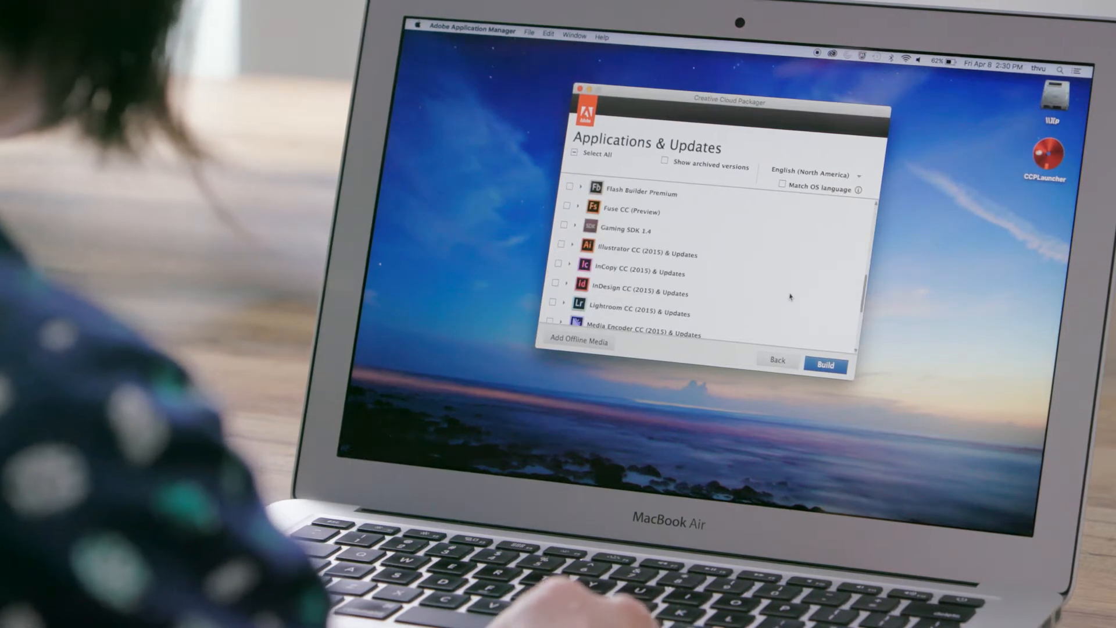
pyautogui.scroll(-3)
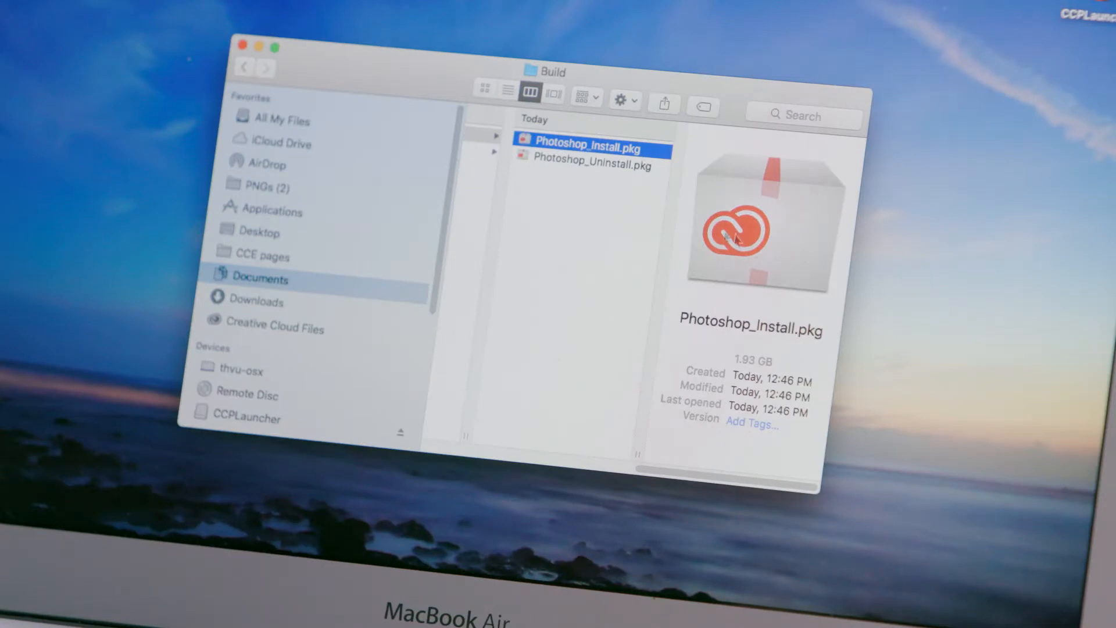
pyautogui.moveTo(772, 245)
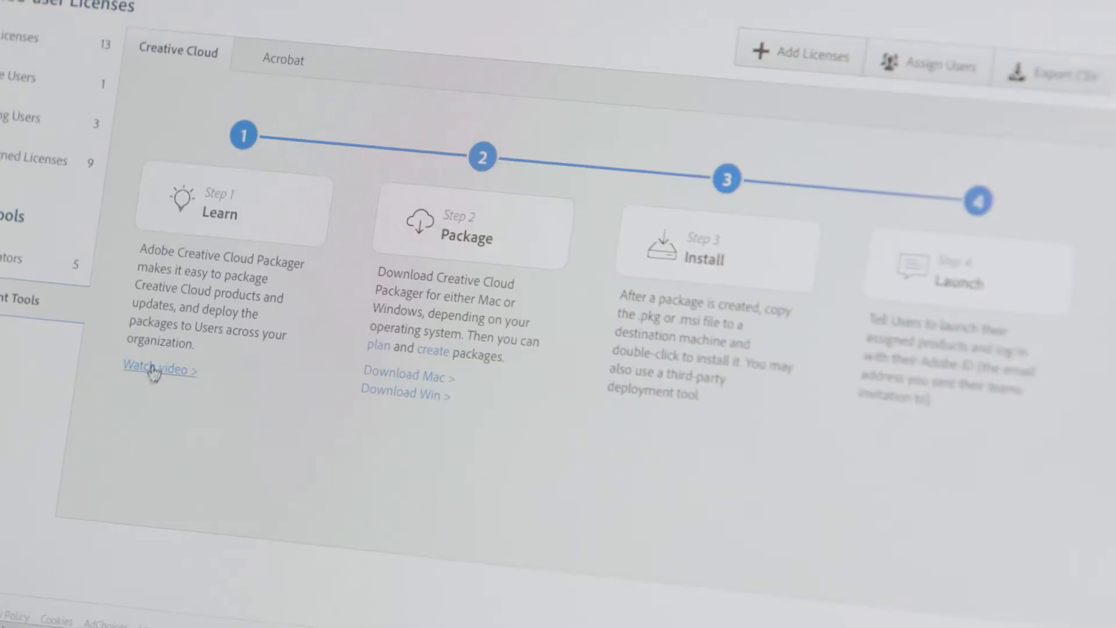
# Play the Creative Cloud Packager overview video under Step 1 Learn.
pyautogui.click(158, 370)
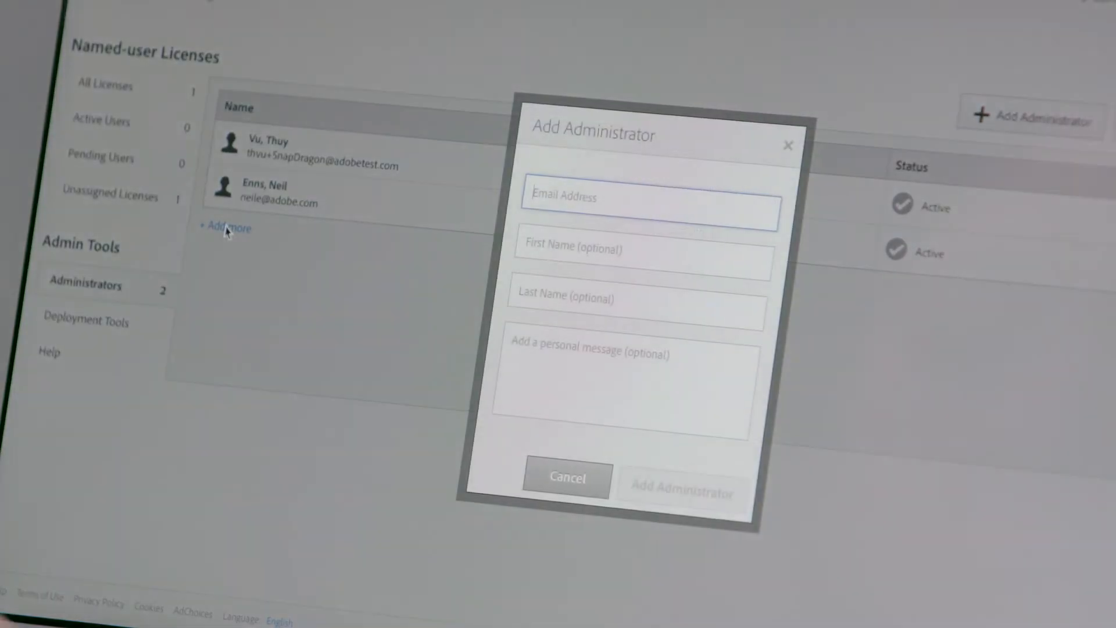
# Enter the new administrator's adobe.co email address and the first name 'Matt'.
pyautogui.write('mcod')
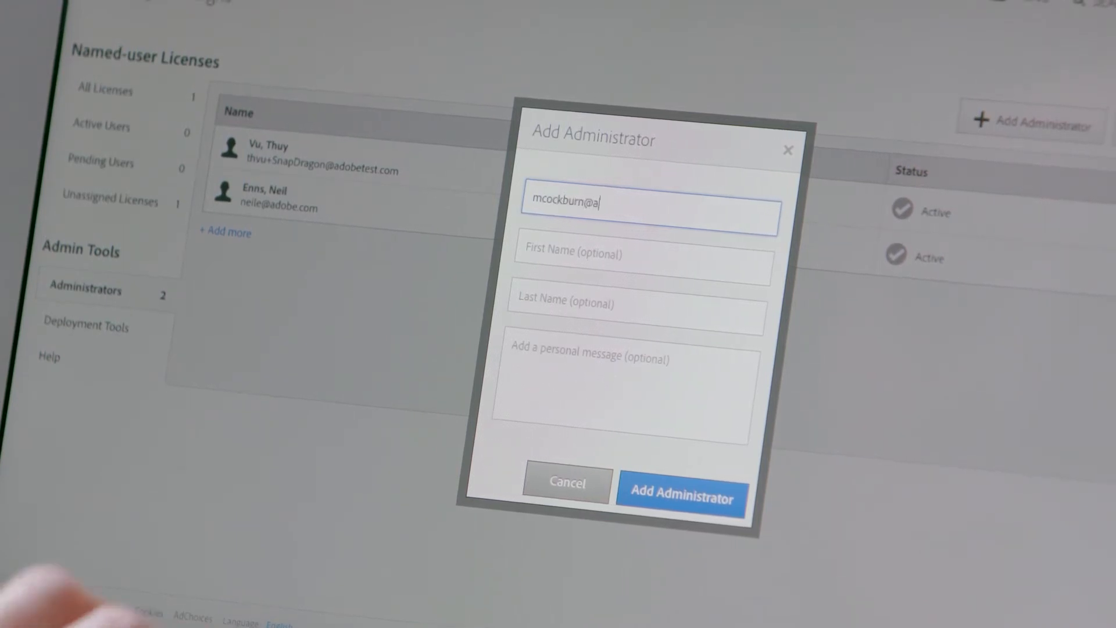
pyautogui.write('dobe.co')
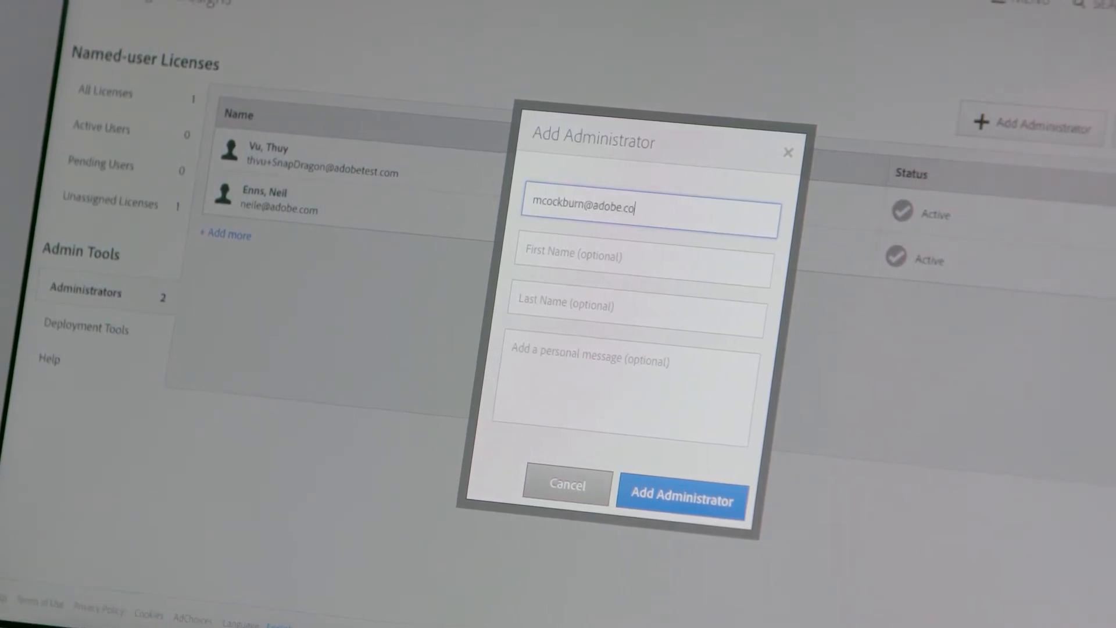
pyautogui.write('Matt')
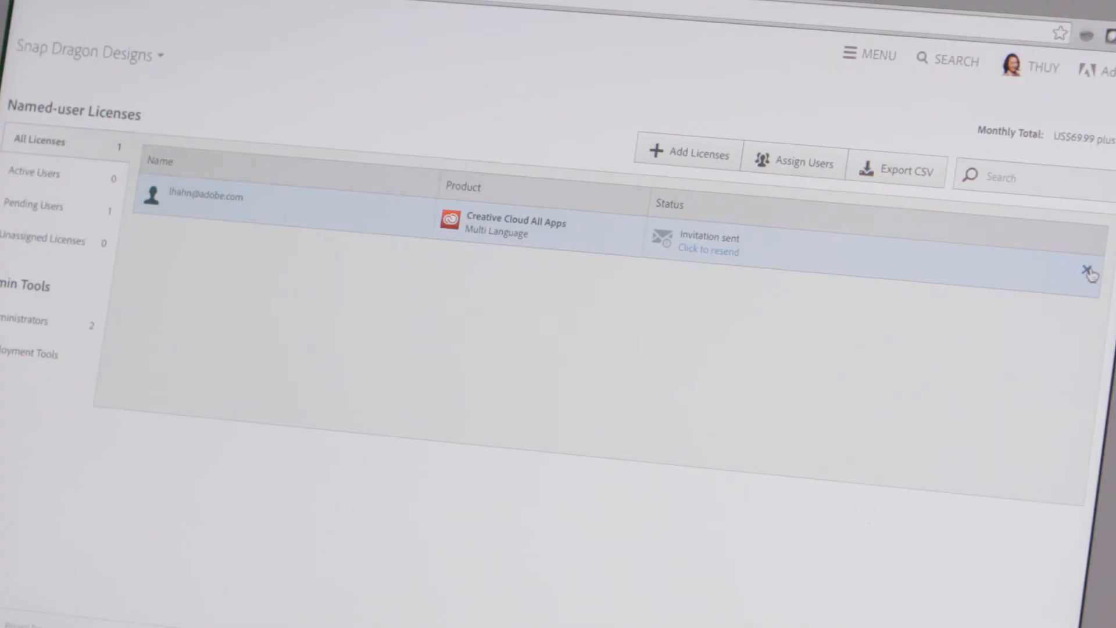
# Remove the invited user from the All Apps license and order three additional licenses.
pyautogui.click(1089, 272)
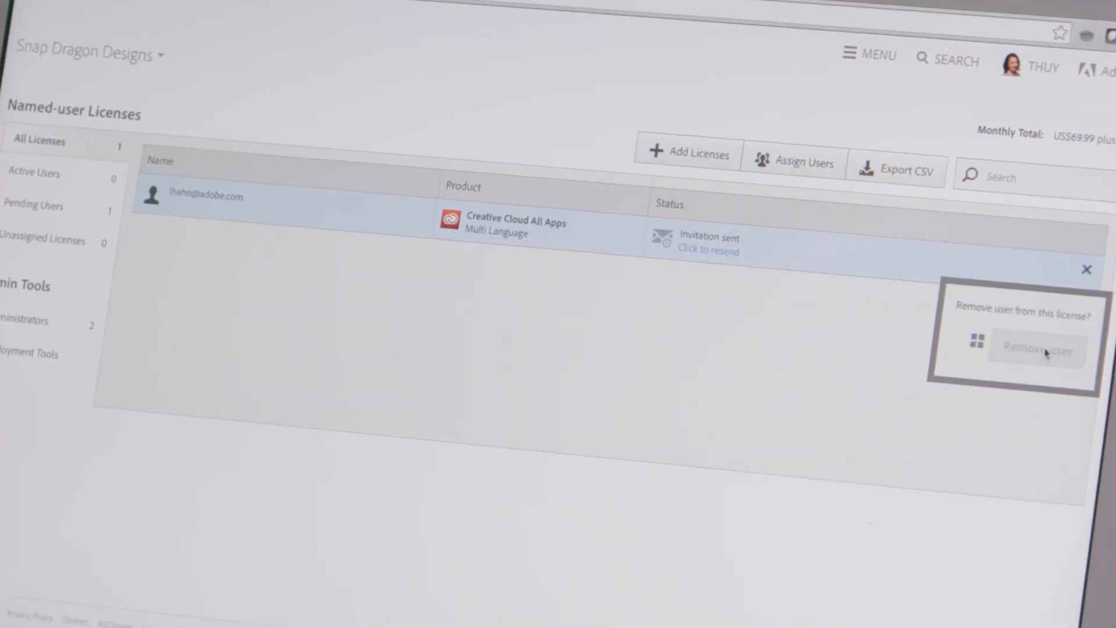
pyautogui.click(1037, 348)
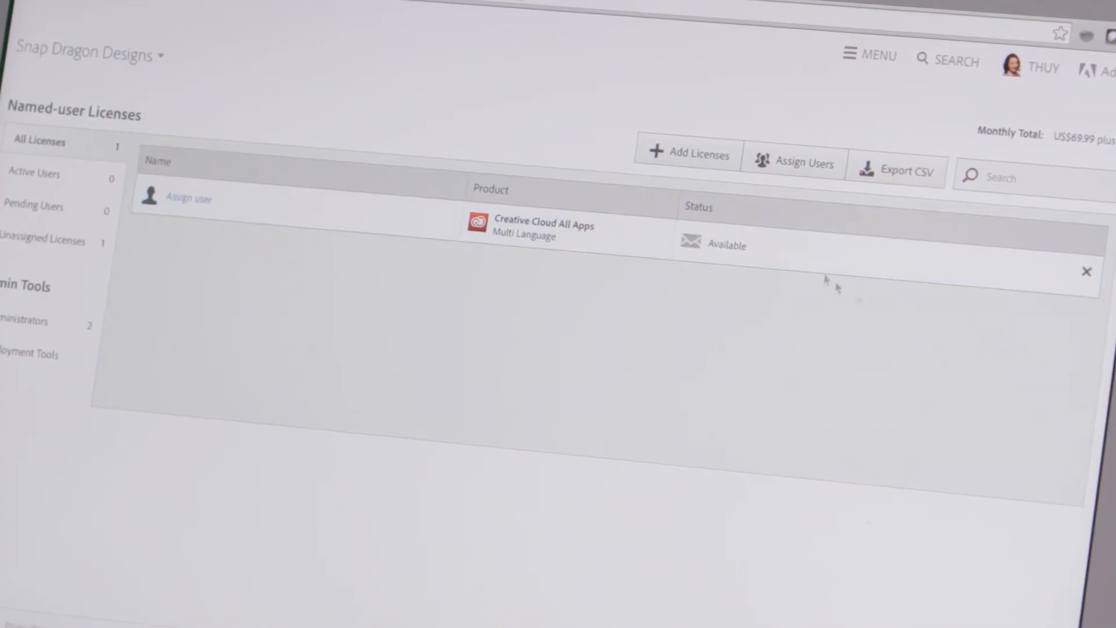
pyautogui.click(687, 154)
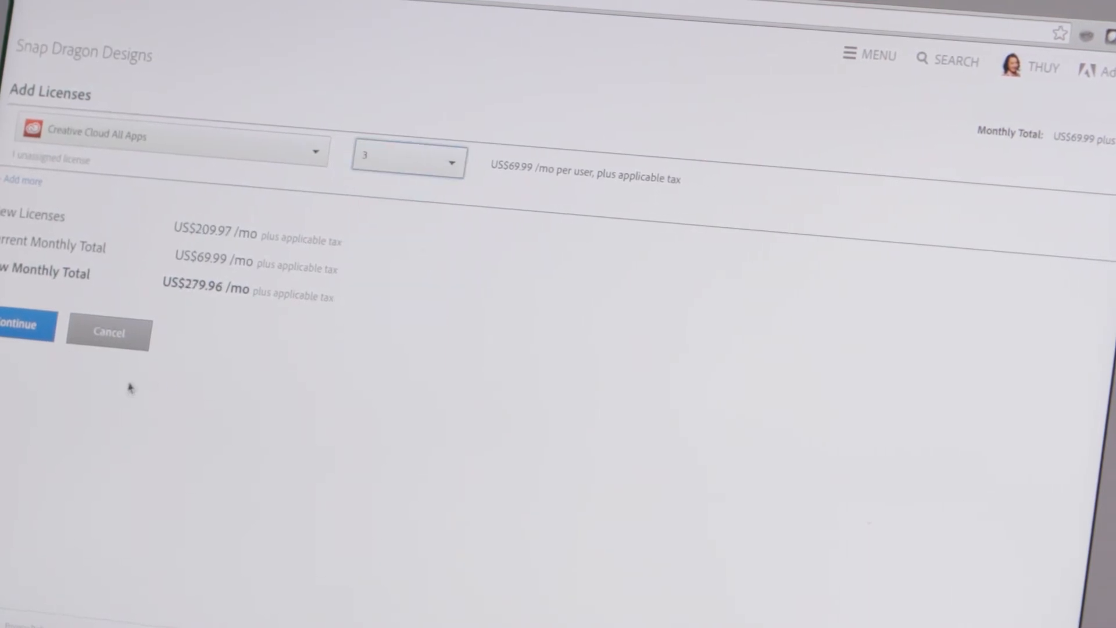
pyautogui.click(108, 332)
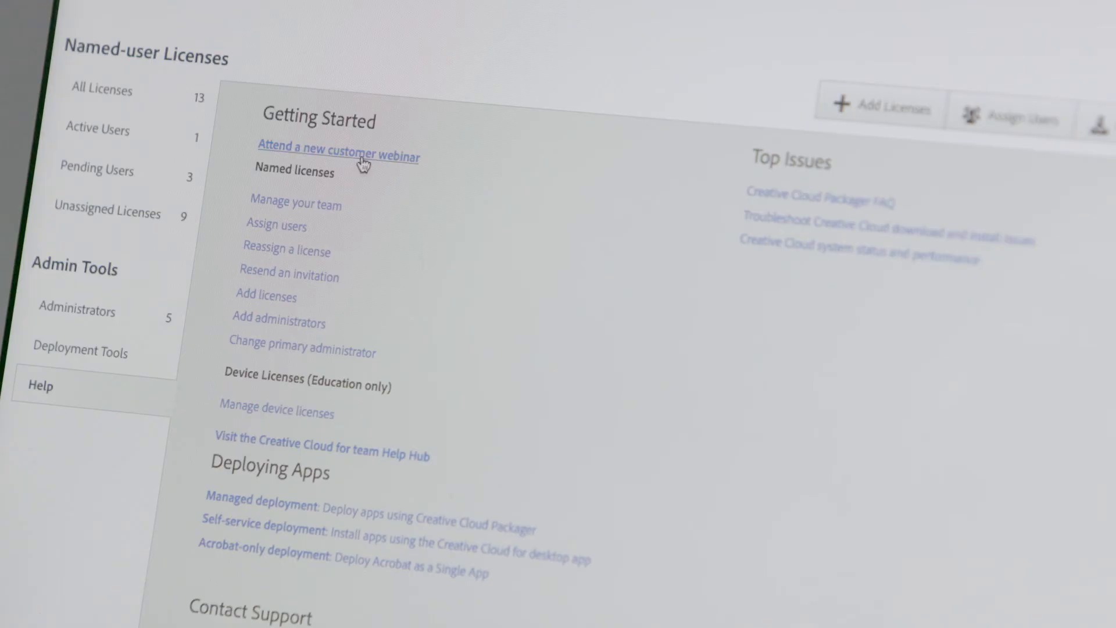
# From the Creative Cloud for teams support page, request 1:1 help from an administration expert.
pyautogui.click(338, 147)
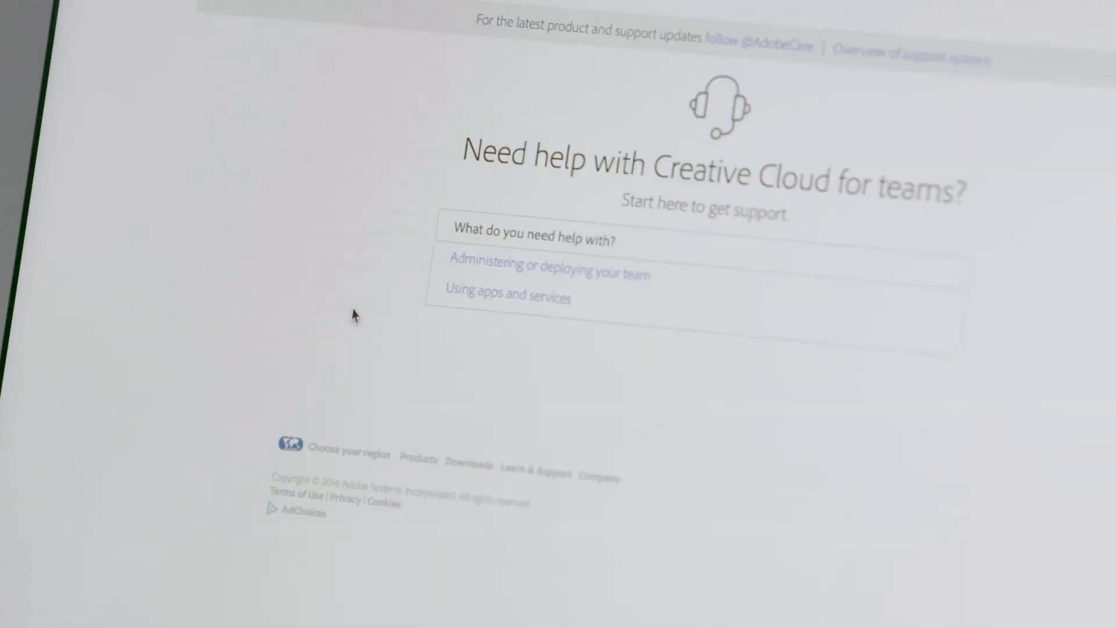
pyautogui.scroll(-3)
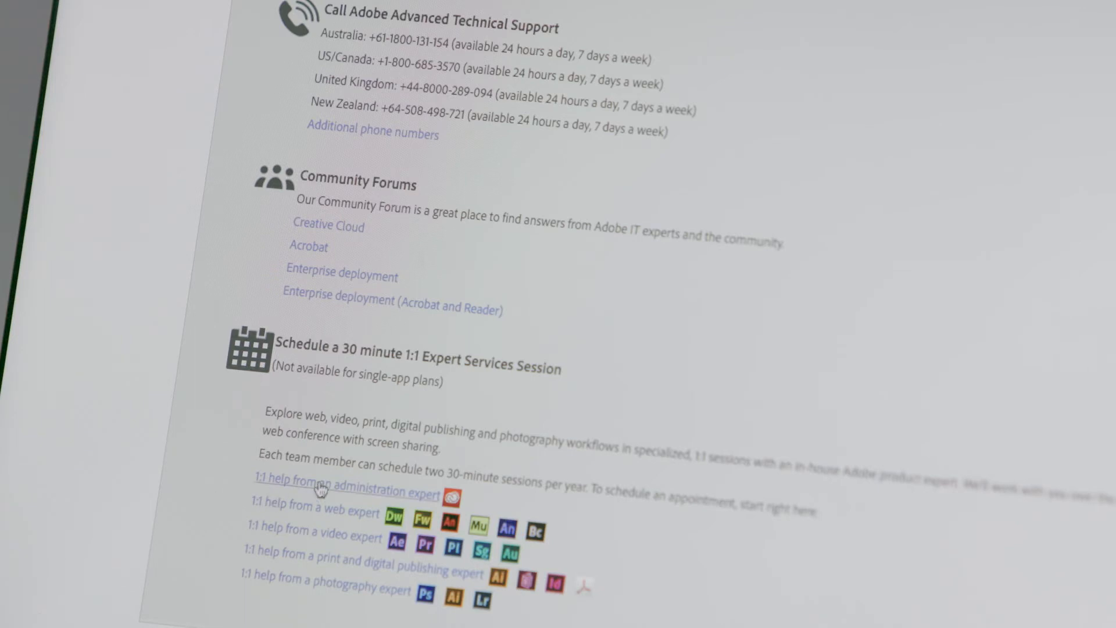
pyautogui.click(343, 491)
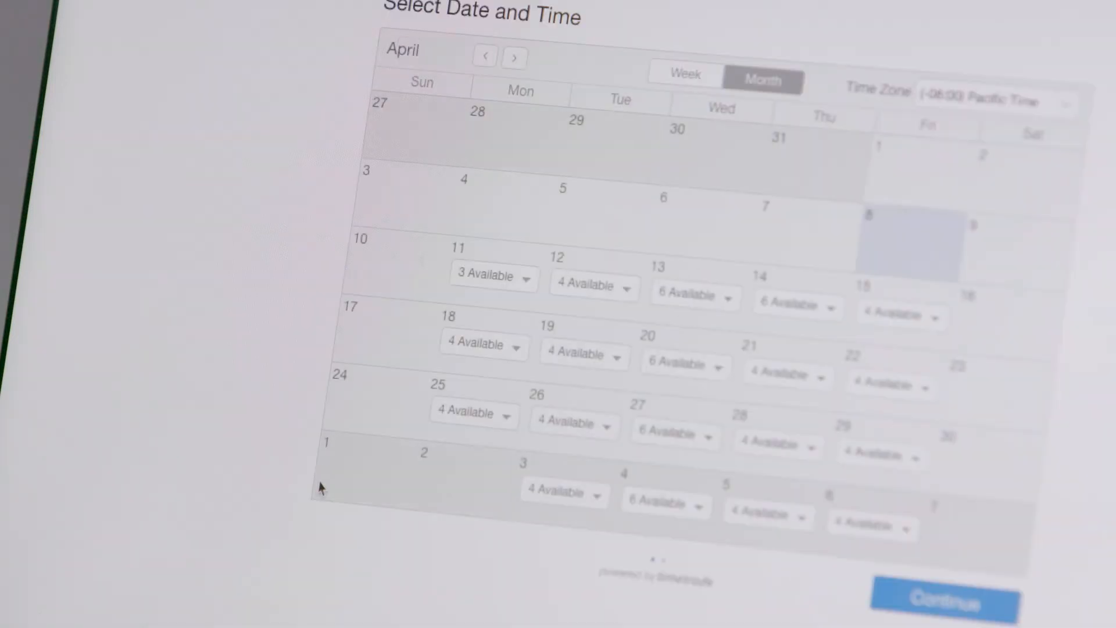